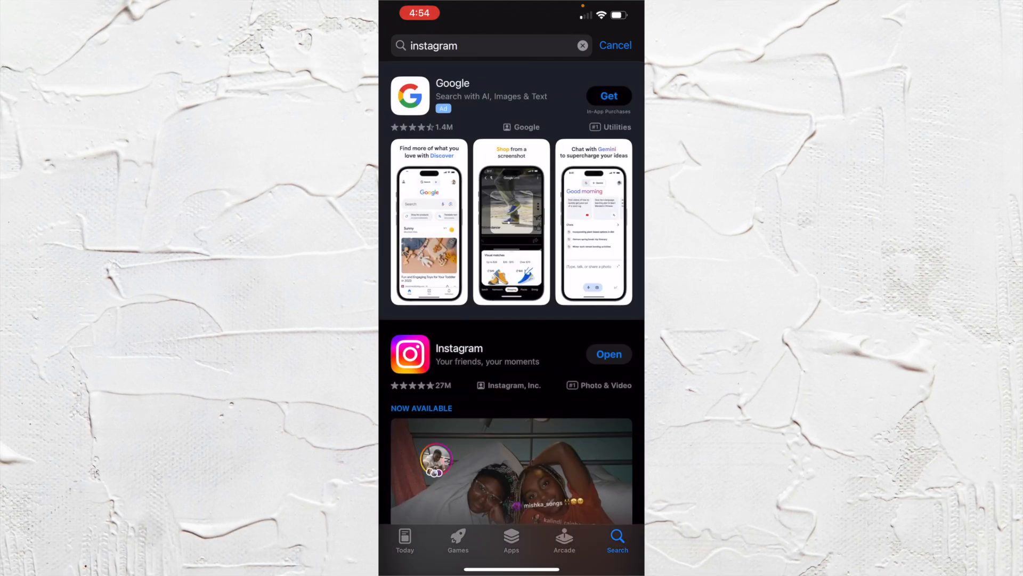
Leave the App Store's Instagram results and return to the home screen
scroll(down, 3)
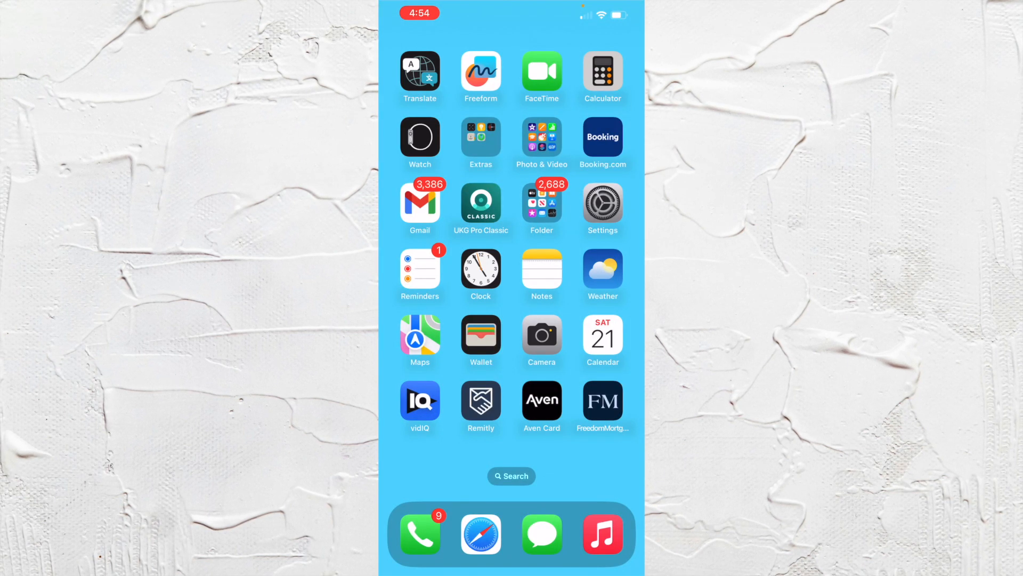
Go to Settings > General > iPhone Storage showing 115 GB of 128 GB used
click(601, 203)
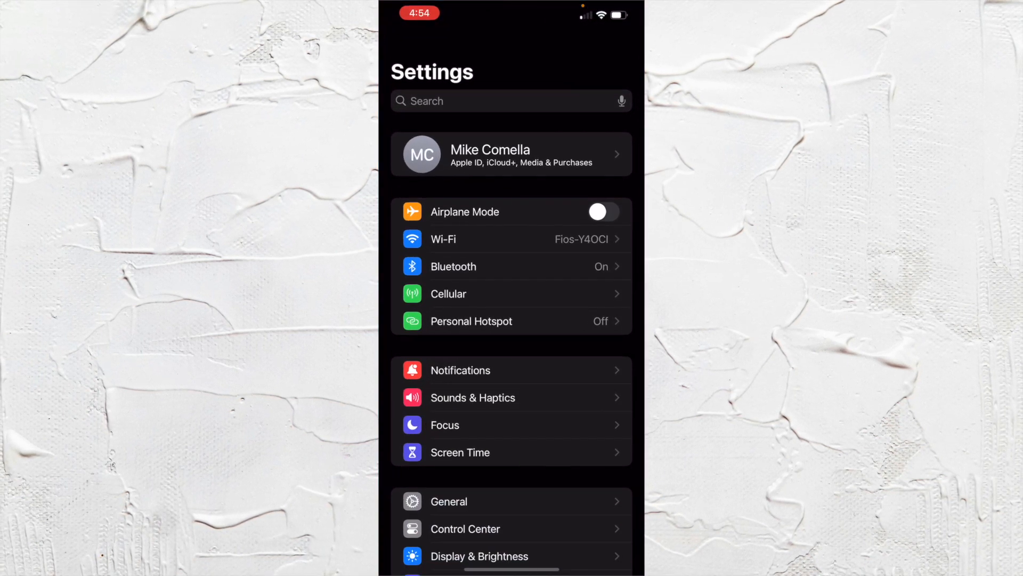
scroll(down, 3)
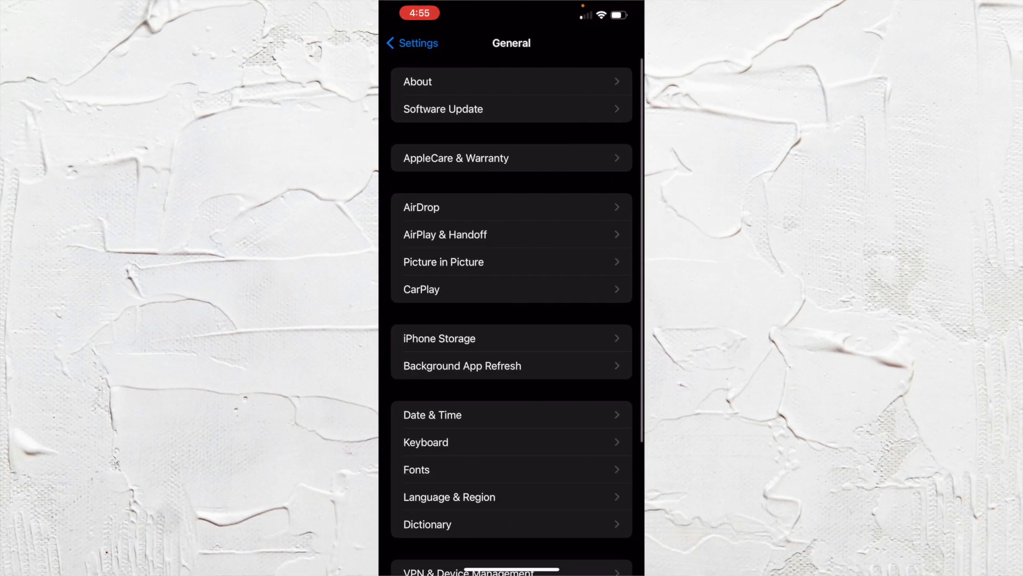
click(439, 338)
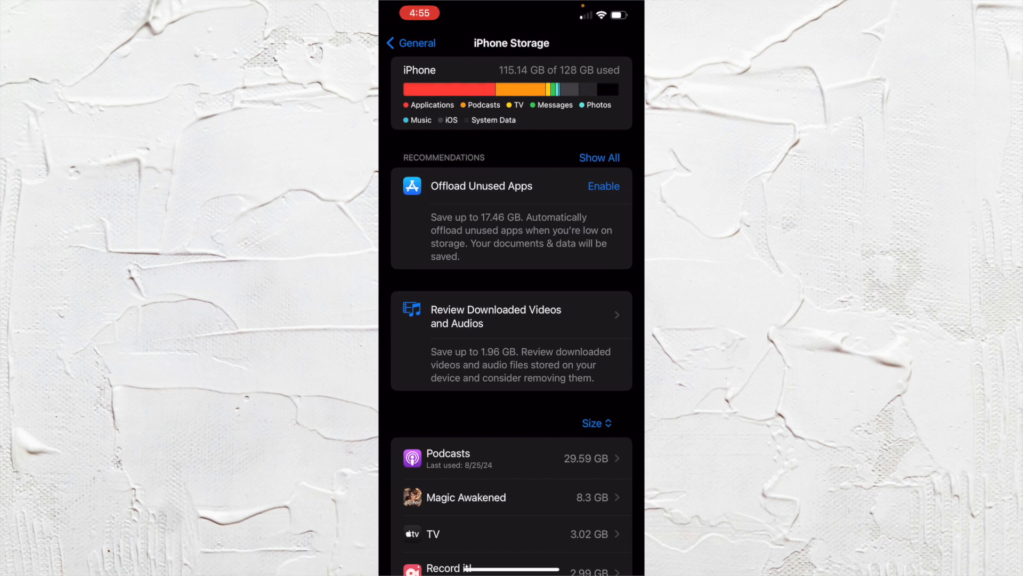
Scroll the app list to Instagram's storage details (334.6 MB app, 1.54 GB data)
scroll(down, 3)
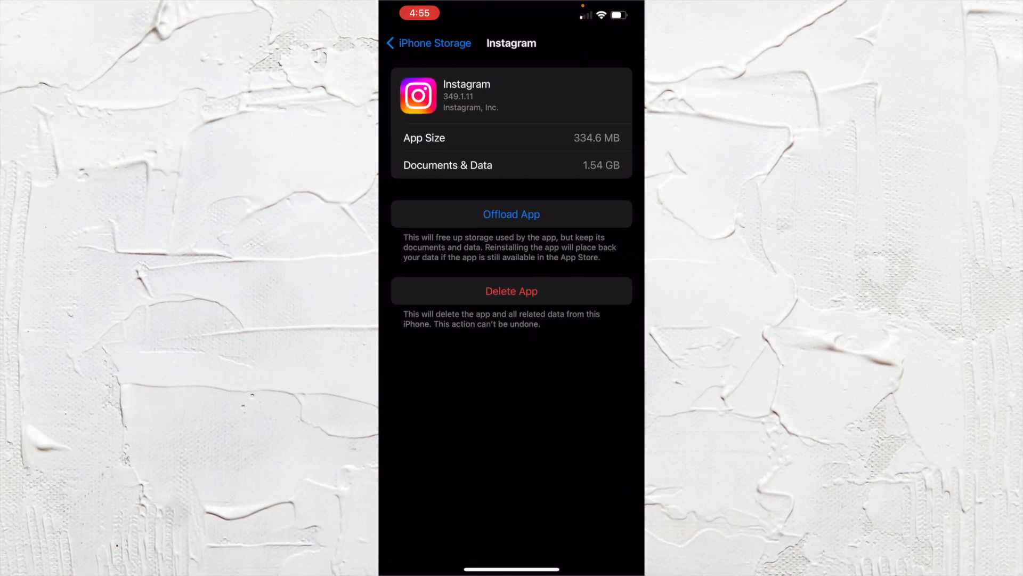
Offload Instagram keeping its documents and data, then reinstall it for the latest version
click(511, 214)
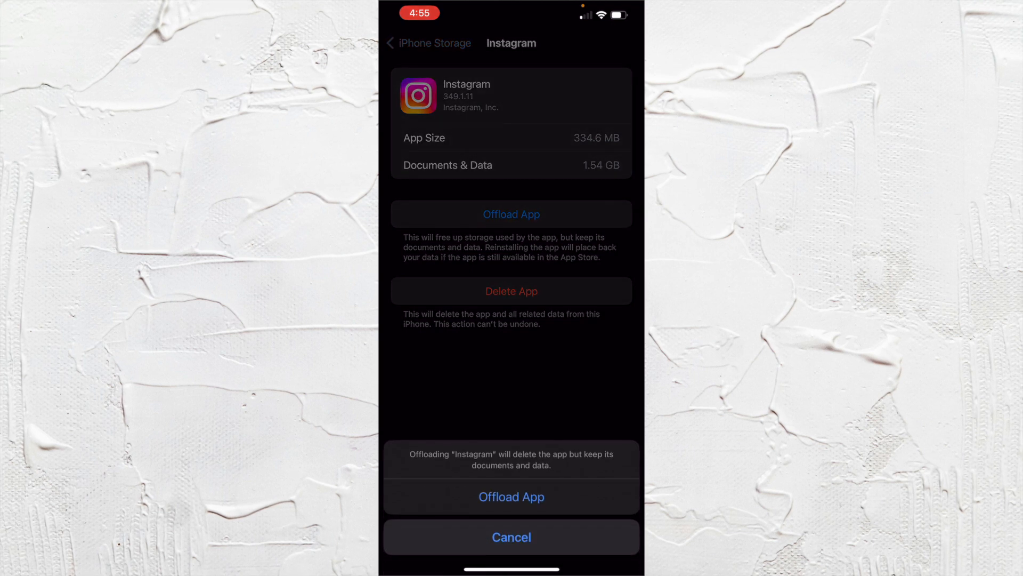
click(511, 496)
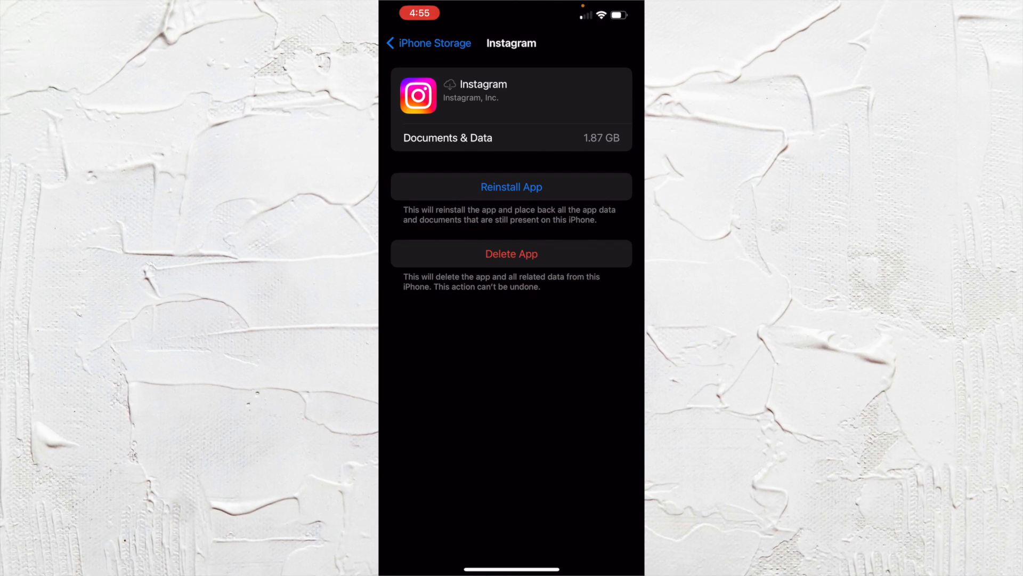
click(511, 187)
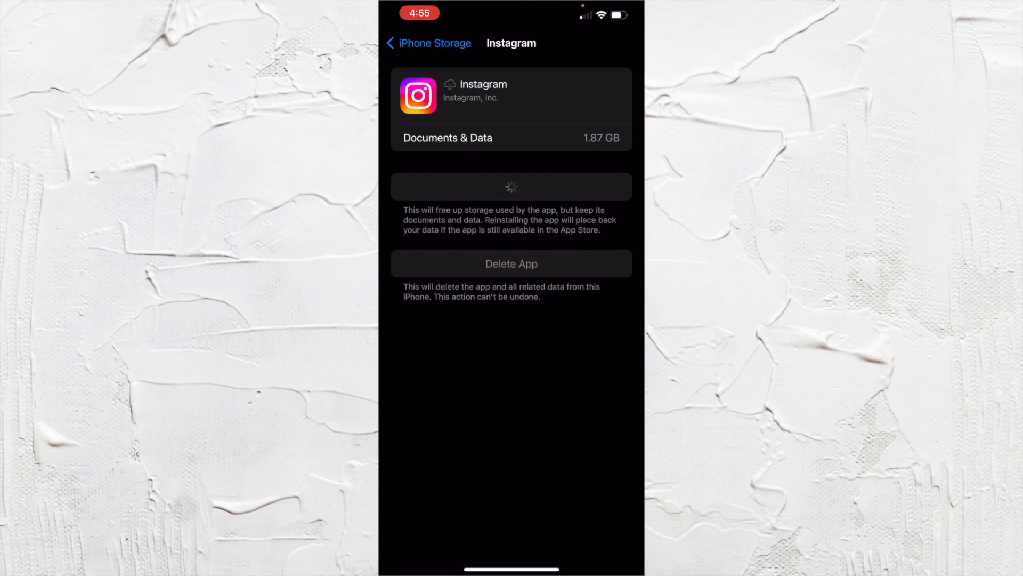